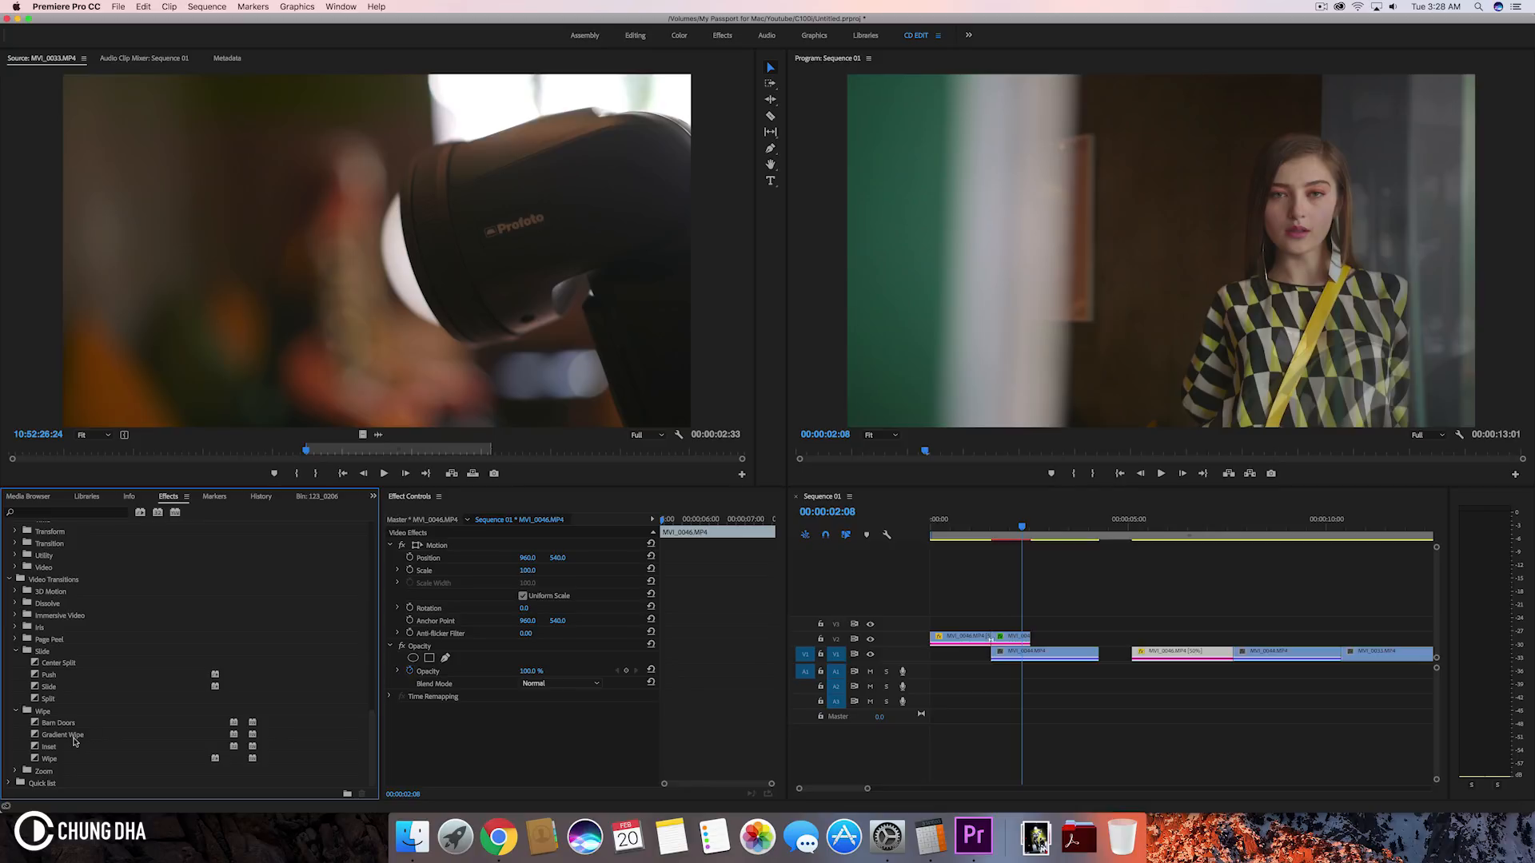
# Drop the Gradient Wipe transition onto the edit point between the two V1 clips
pyautogui.click(62, 734)
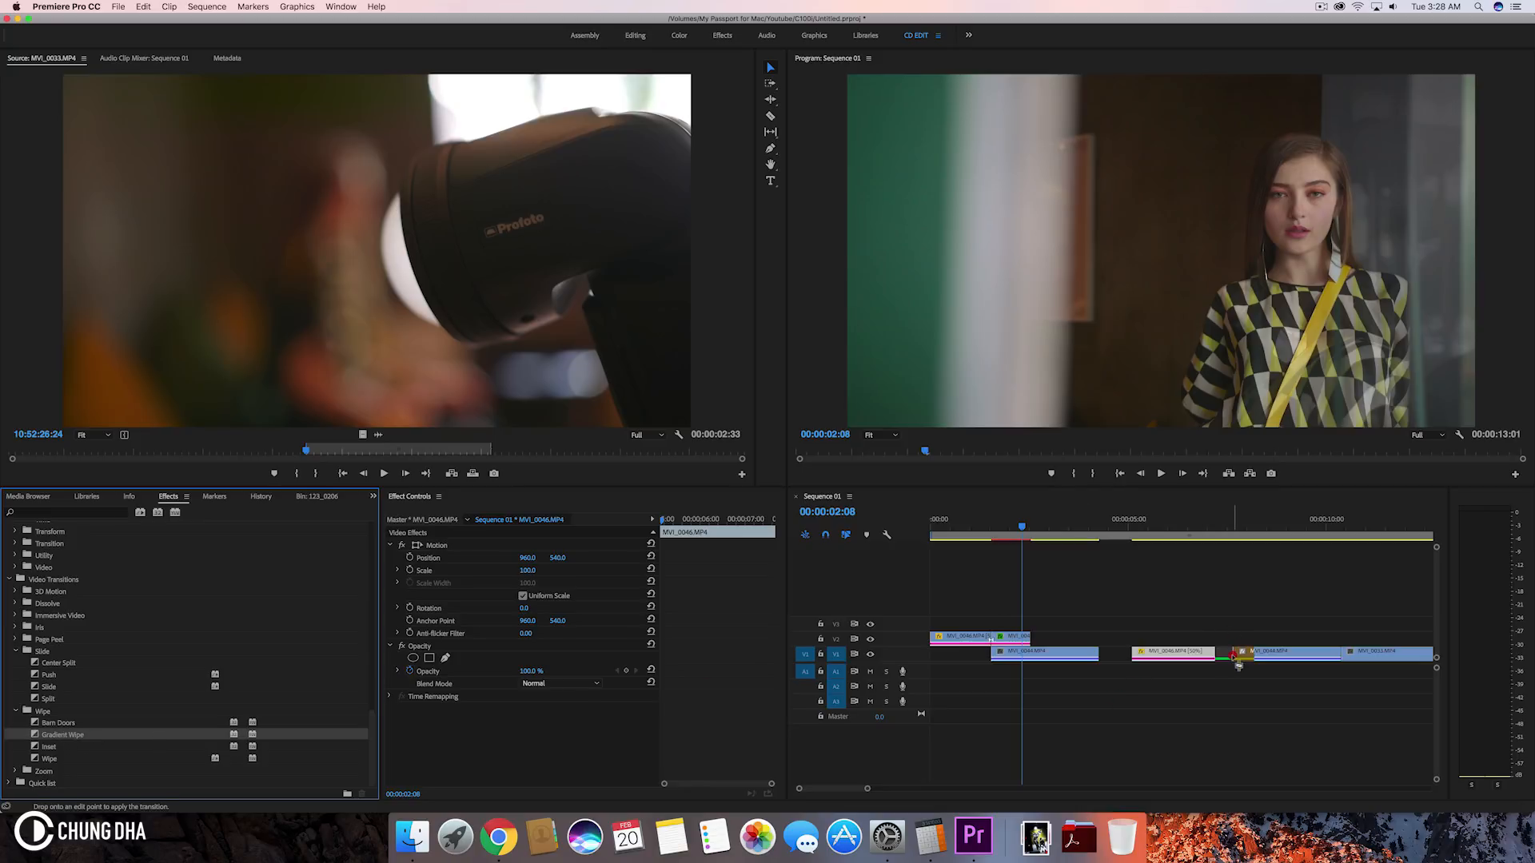
pyautogui.click(1228, 519)
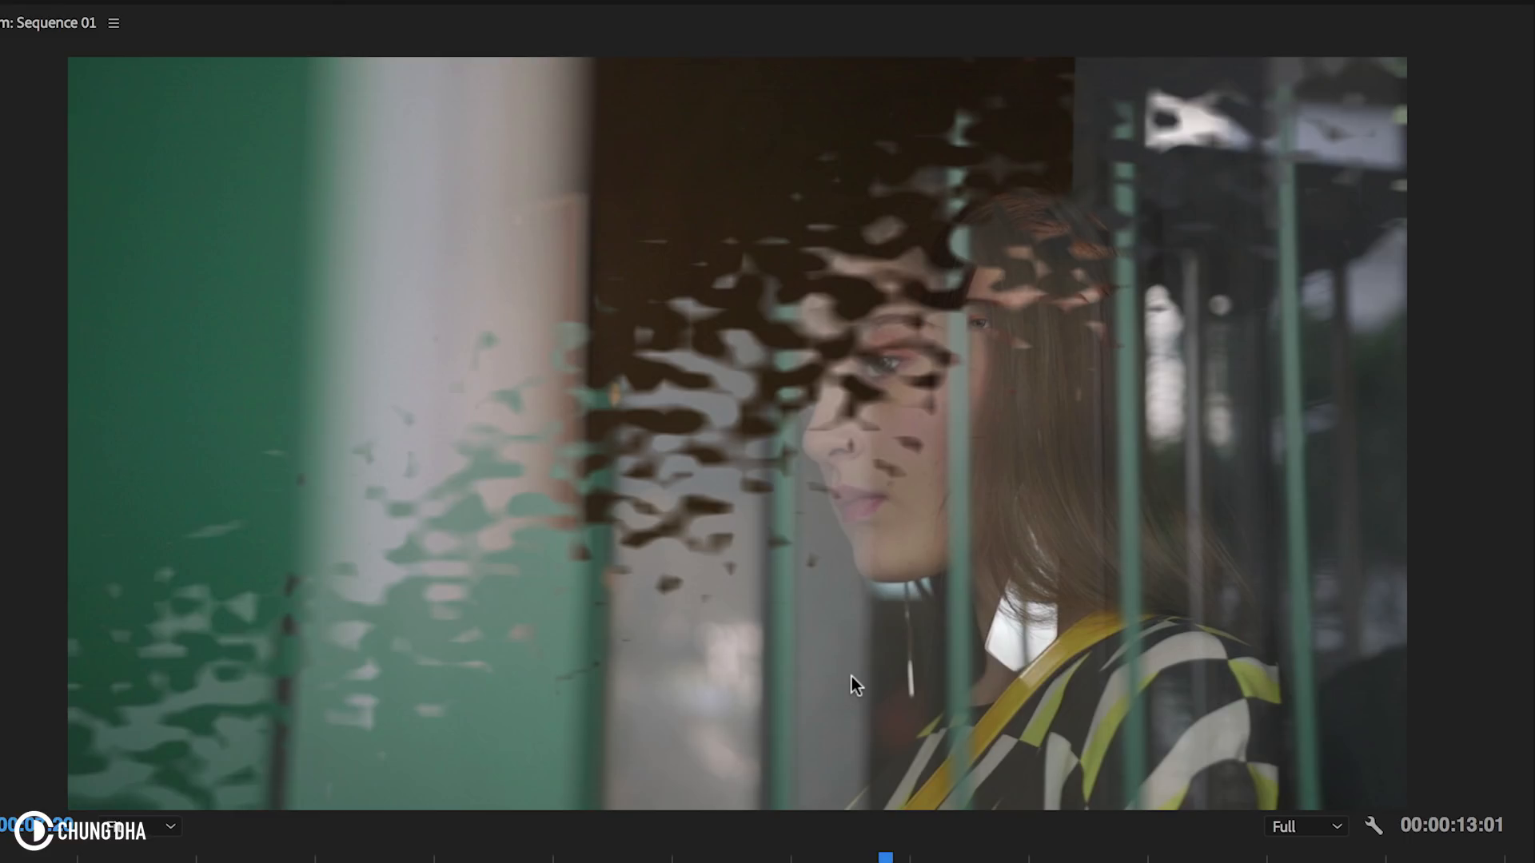
pyautogui.moveTo(507, 566)
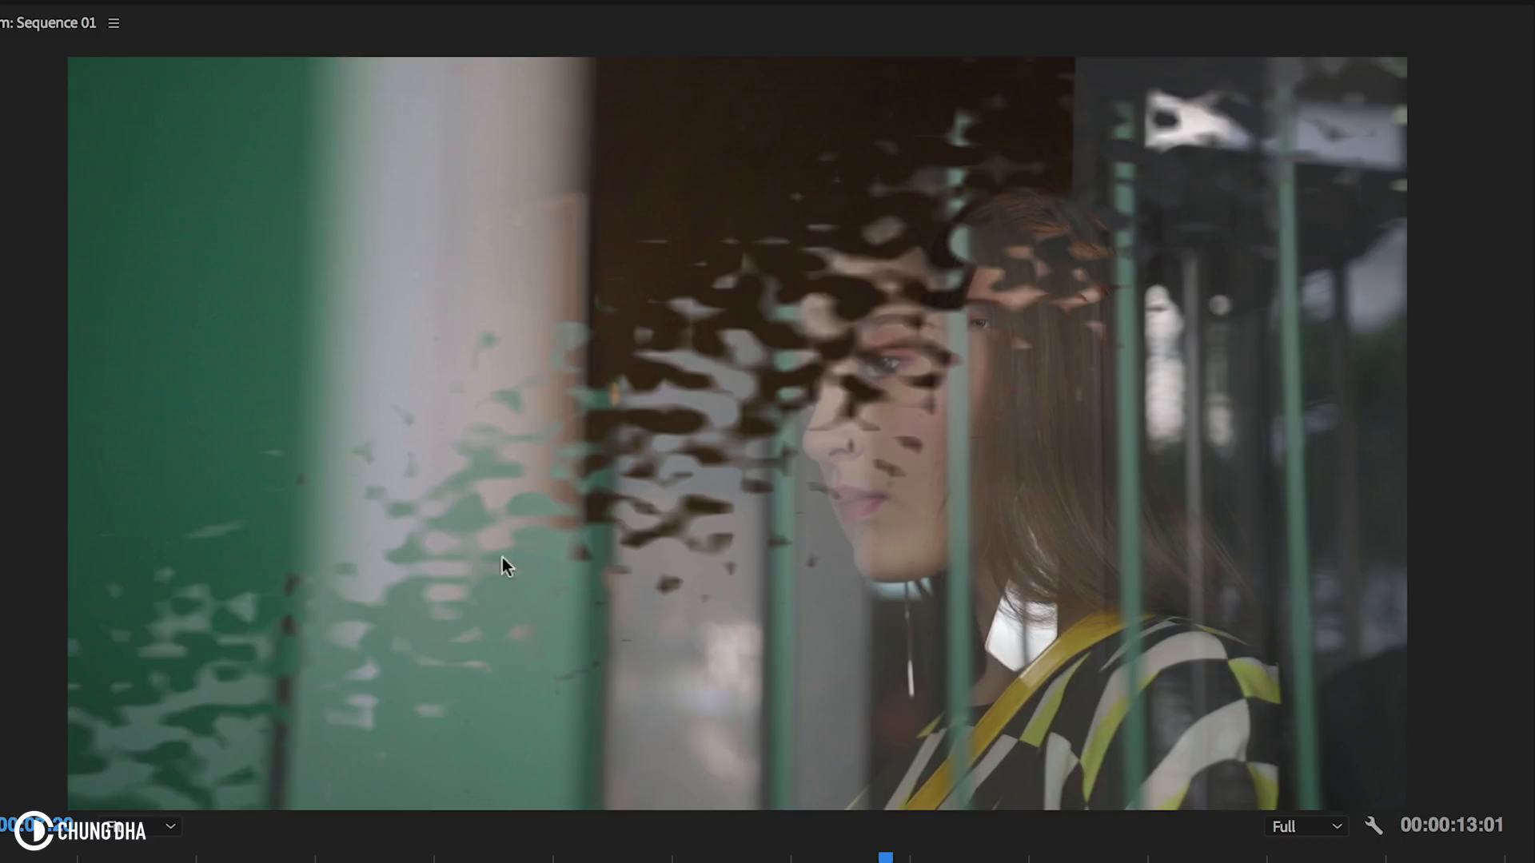
pyautogui.moveTo(335, 559)
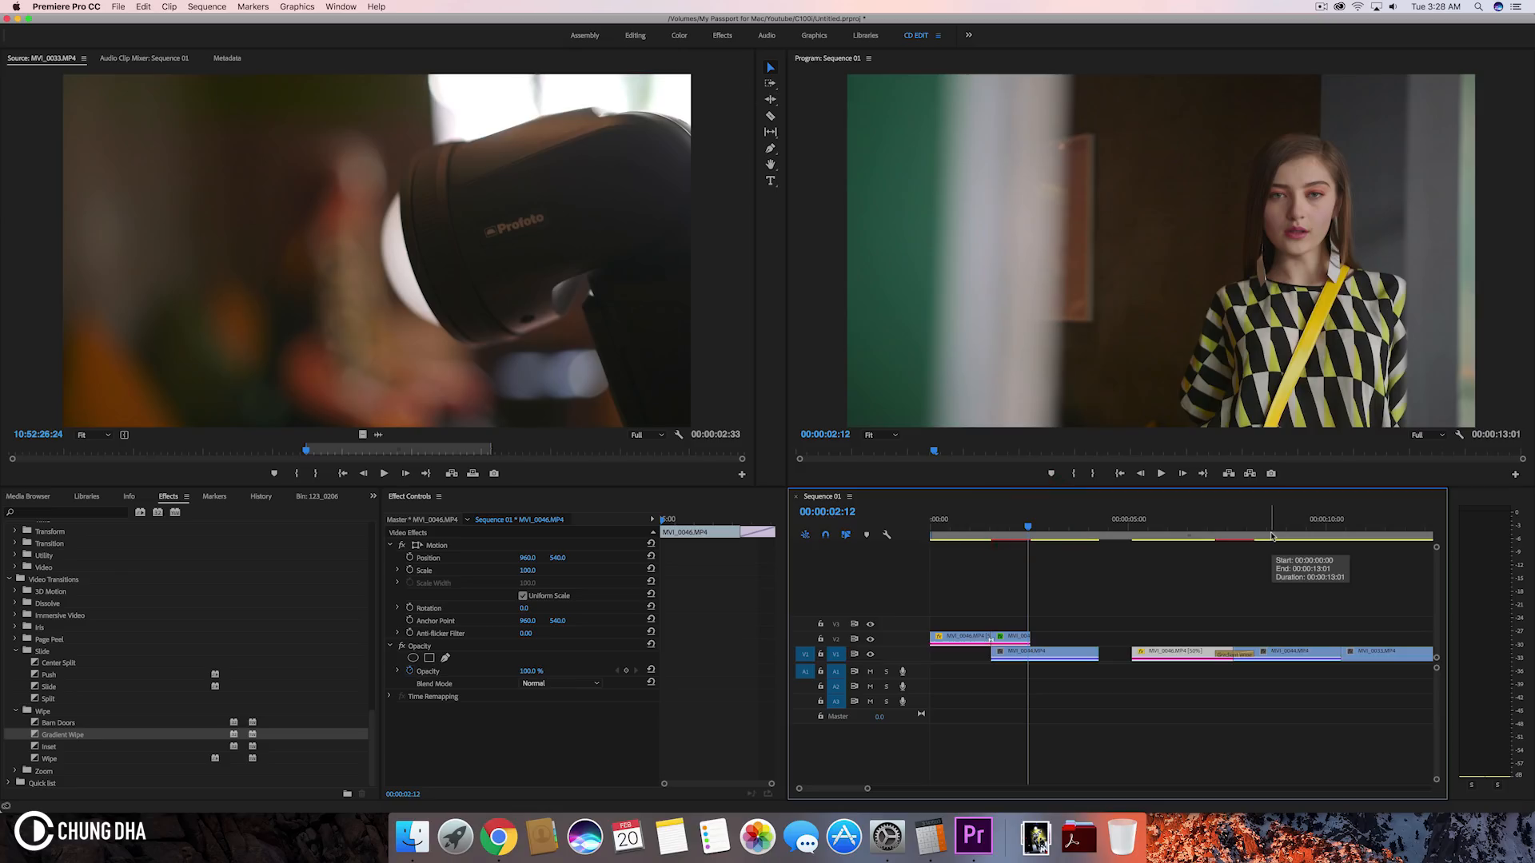
# Swap in a plain Wipe at the clip join, select it for Effect Controls and preview it
pyautogui.click(1228, 654)
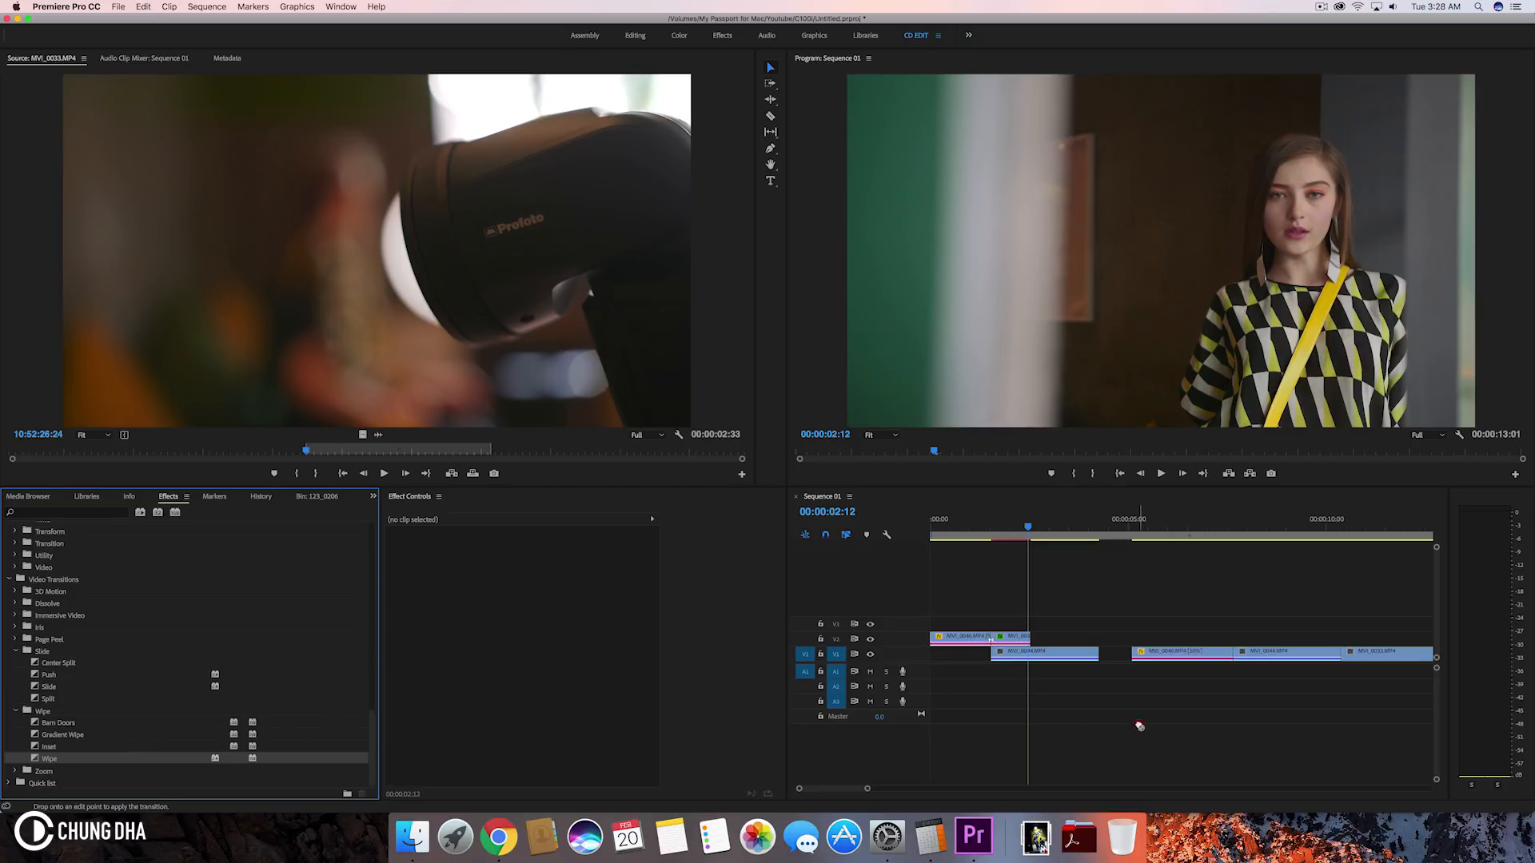
pyautogui.click(1234, 657)
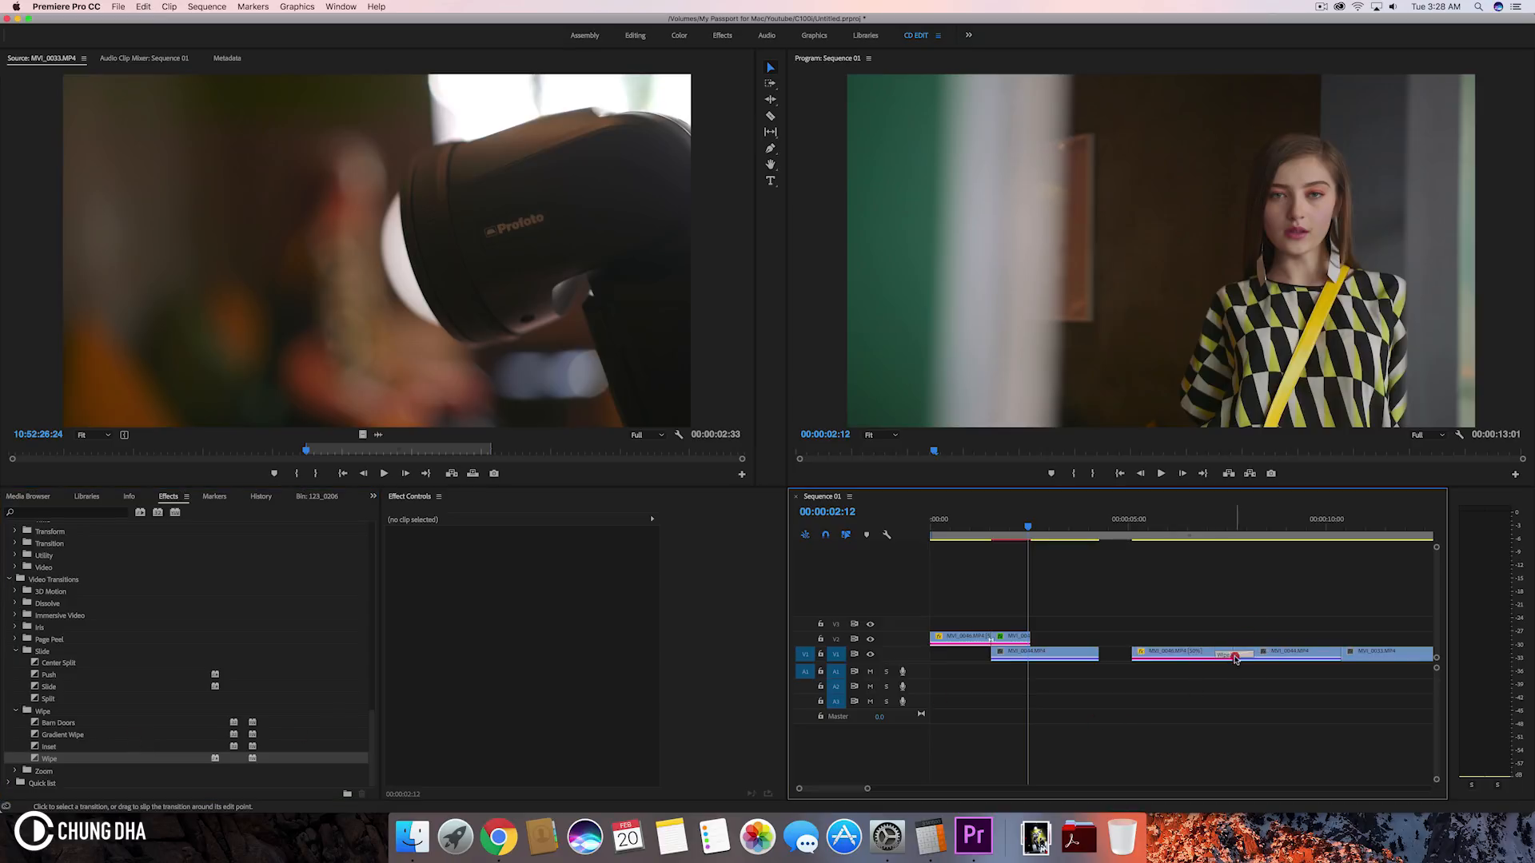
pyautogui.click(1227, 654)
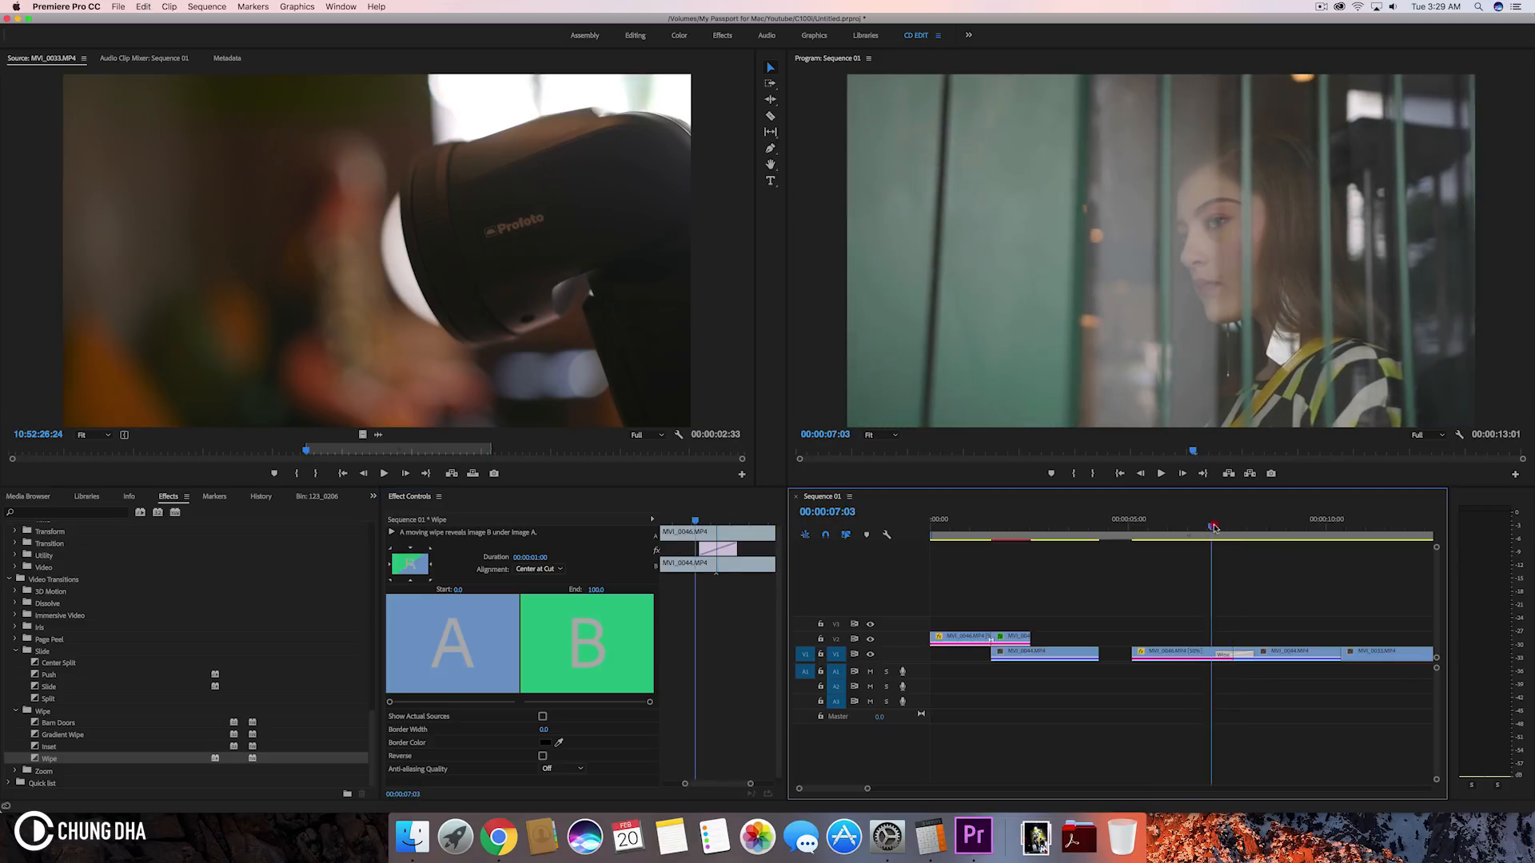
pyautogui.click(1238, 518)
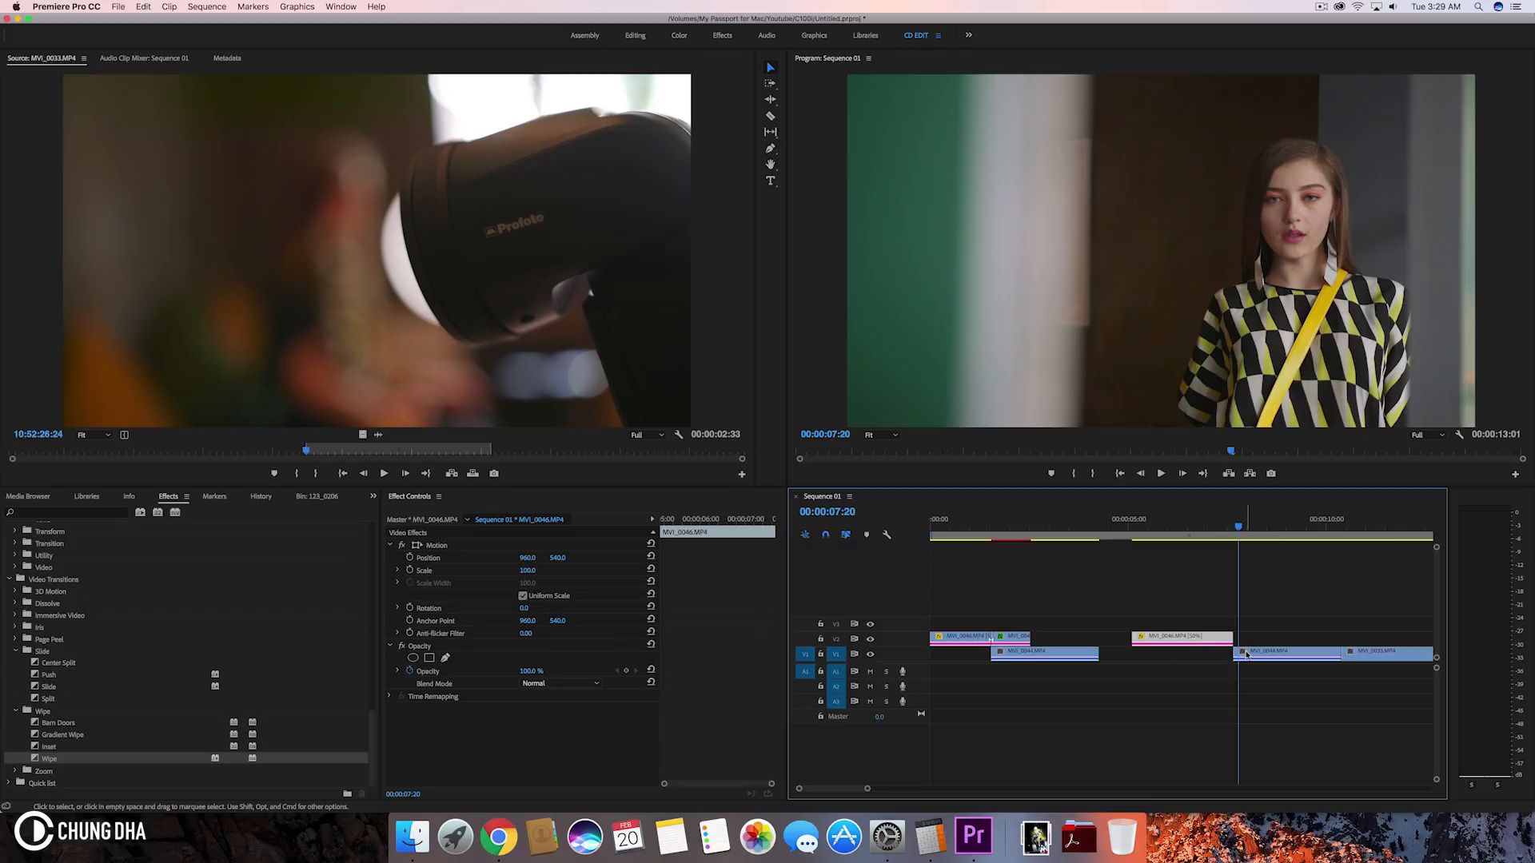
# Select the clip and add an edit at the playhead (00:00:06:17) with Cmd+K
pyautogui.click(1231, 518)
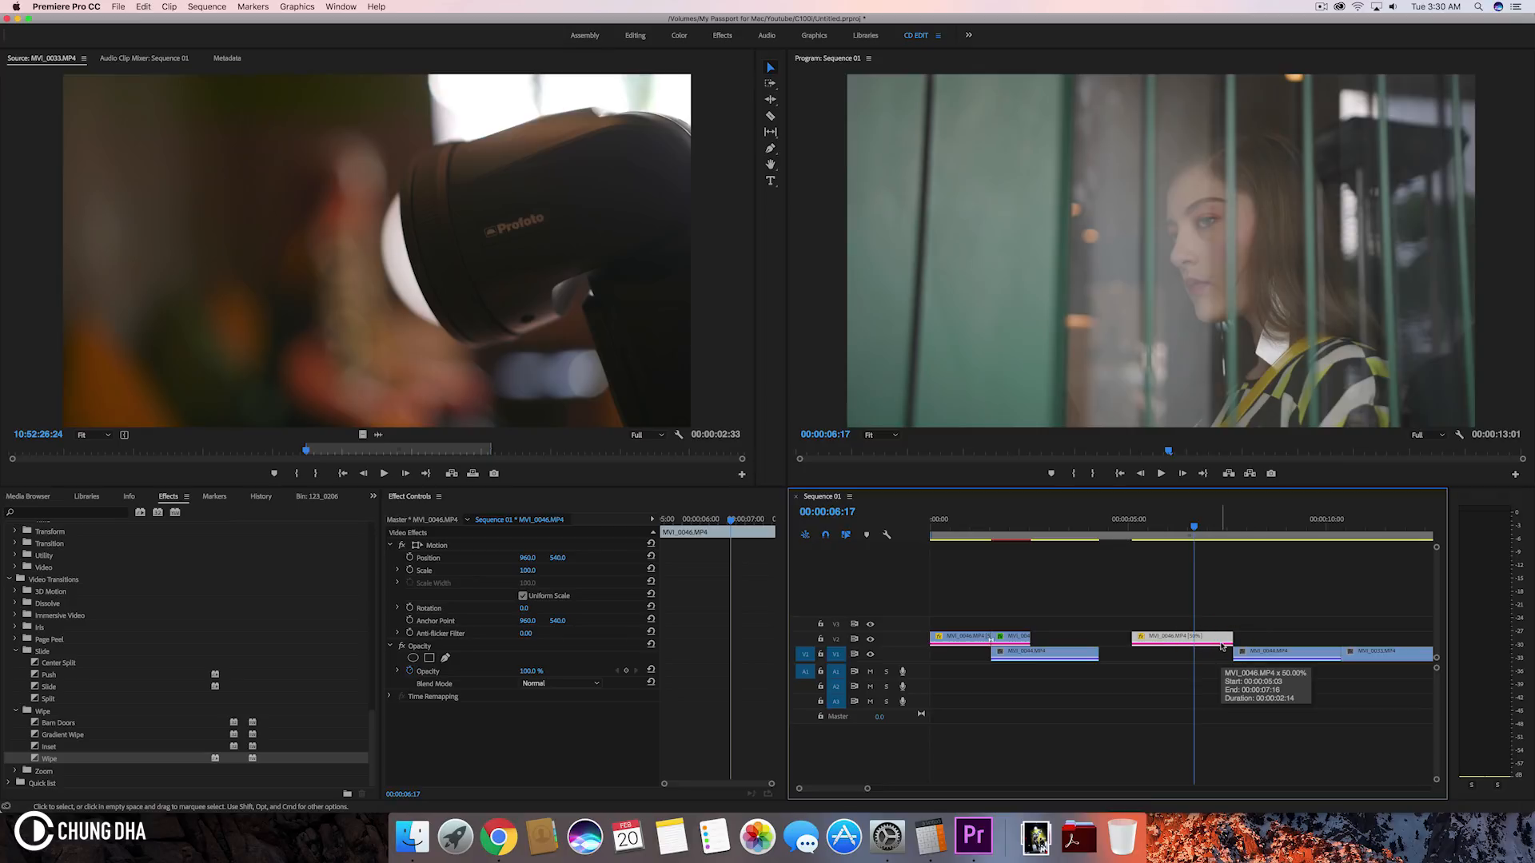
pyautogui.press('cmd+k')
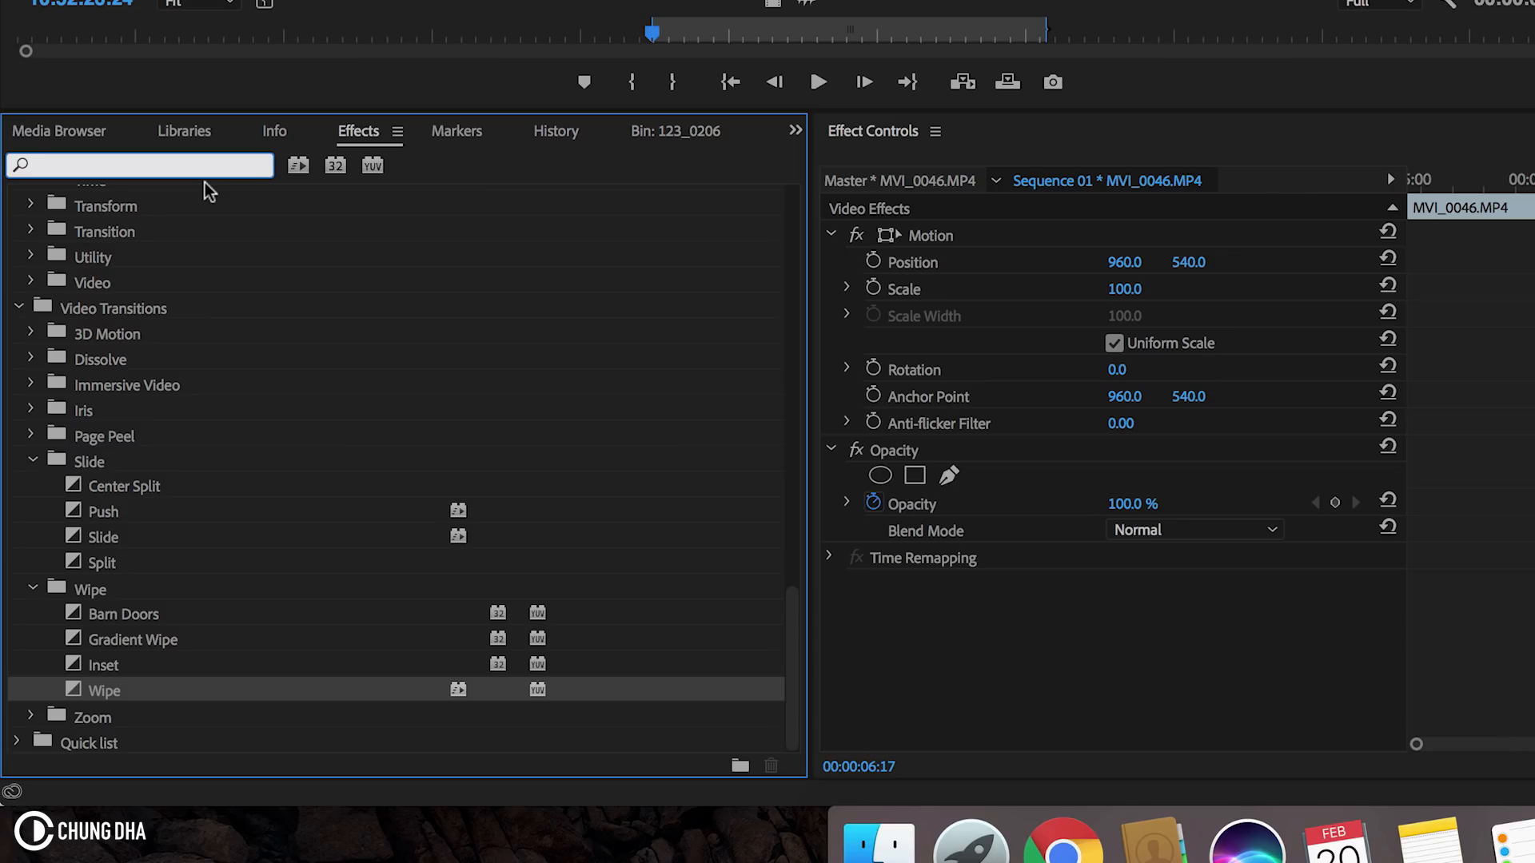
# Search the Effects panel for 'line' and pick Linear Wipe from the results
pyautogui.write('lineu')
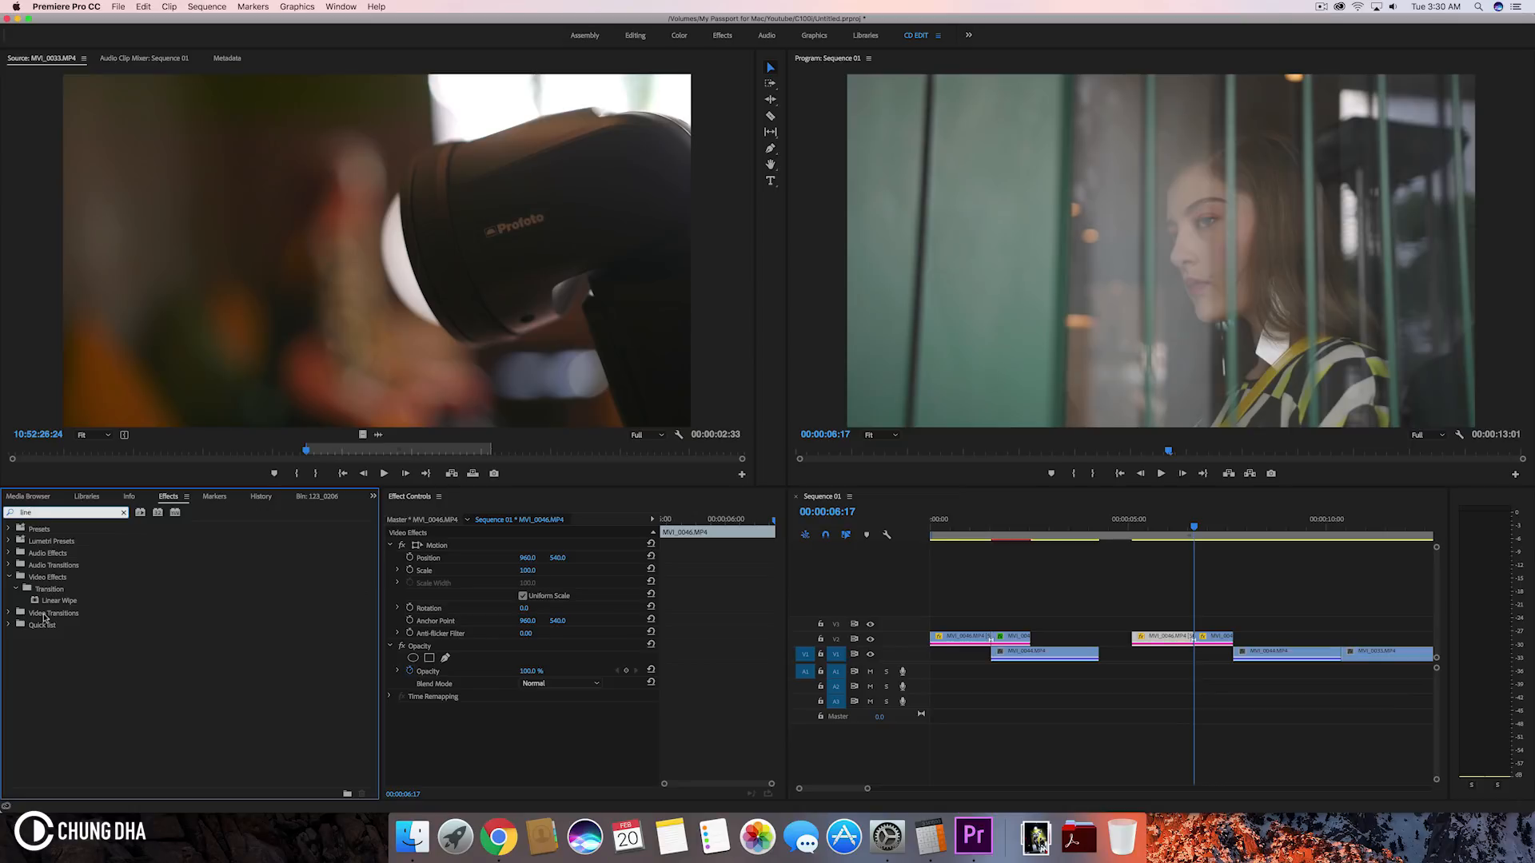
pyautogui.click(59, 600)
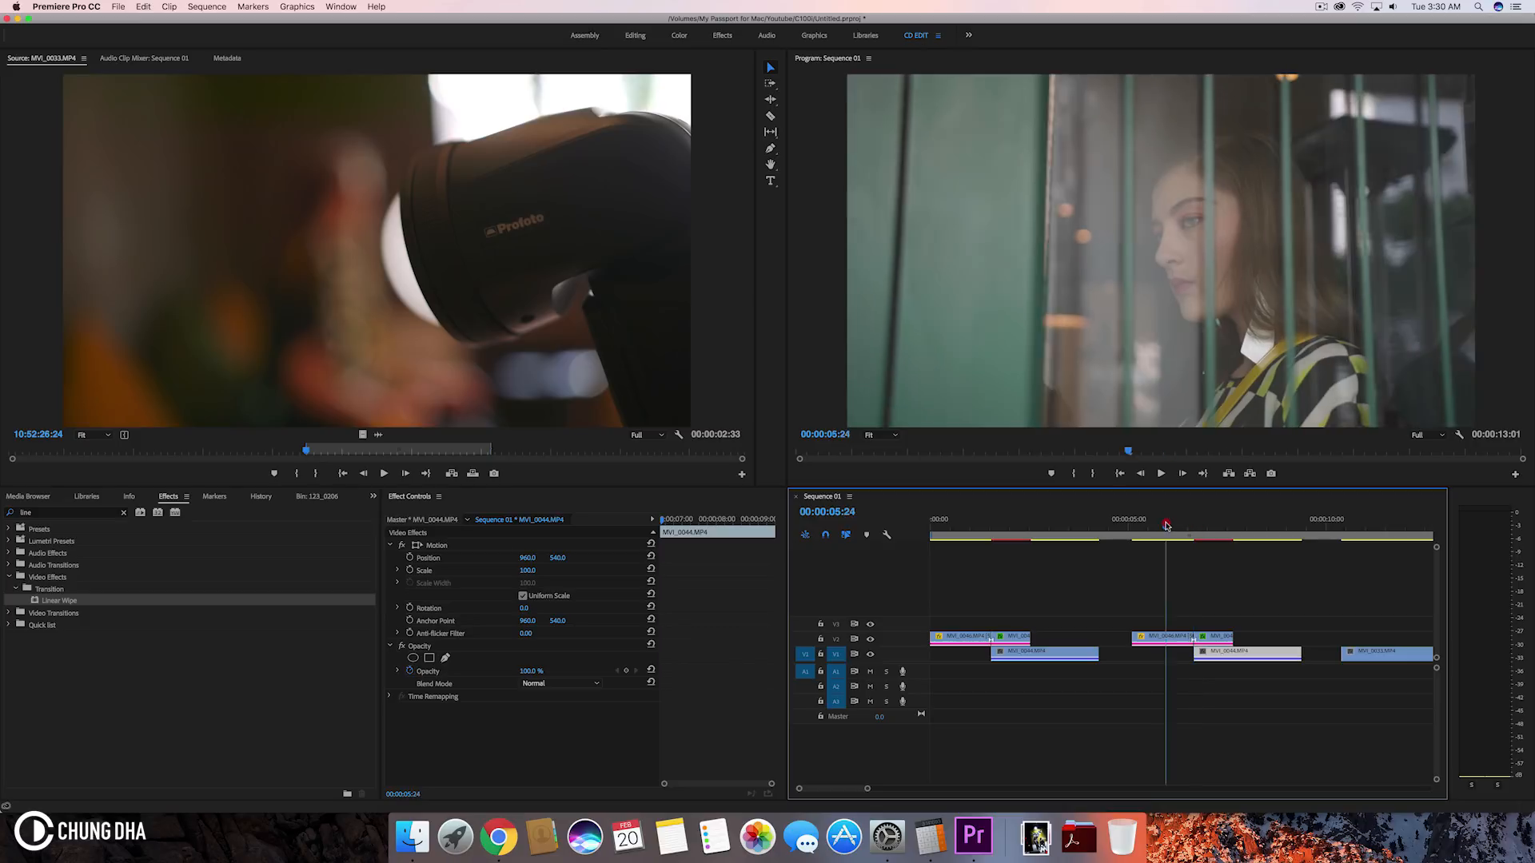
# Park the playhead at the start of the wipe on the short upper clip piece
pyautogui.click(1246, 529)
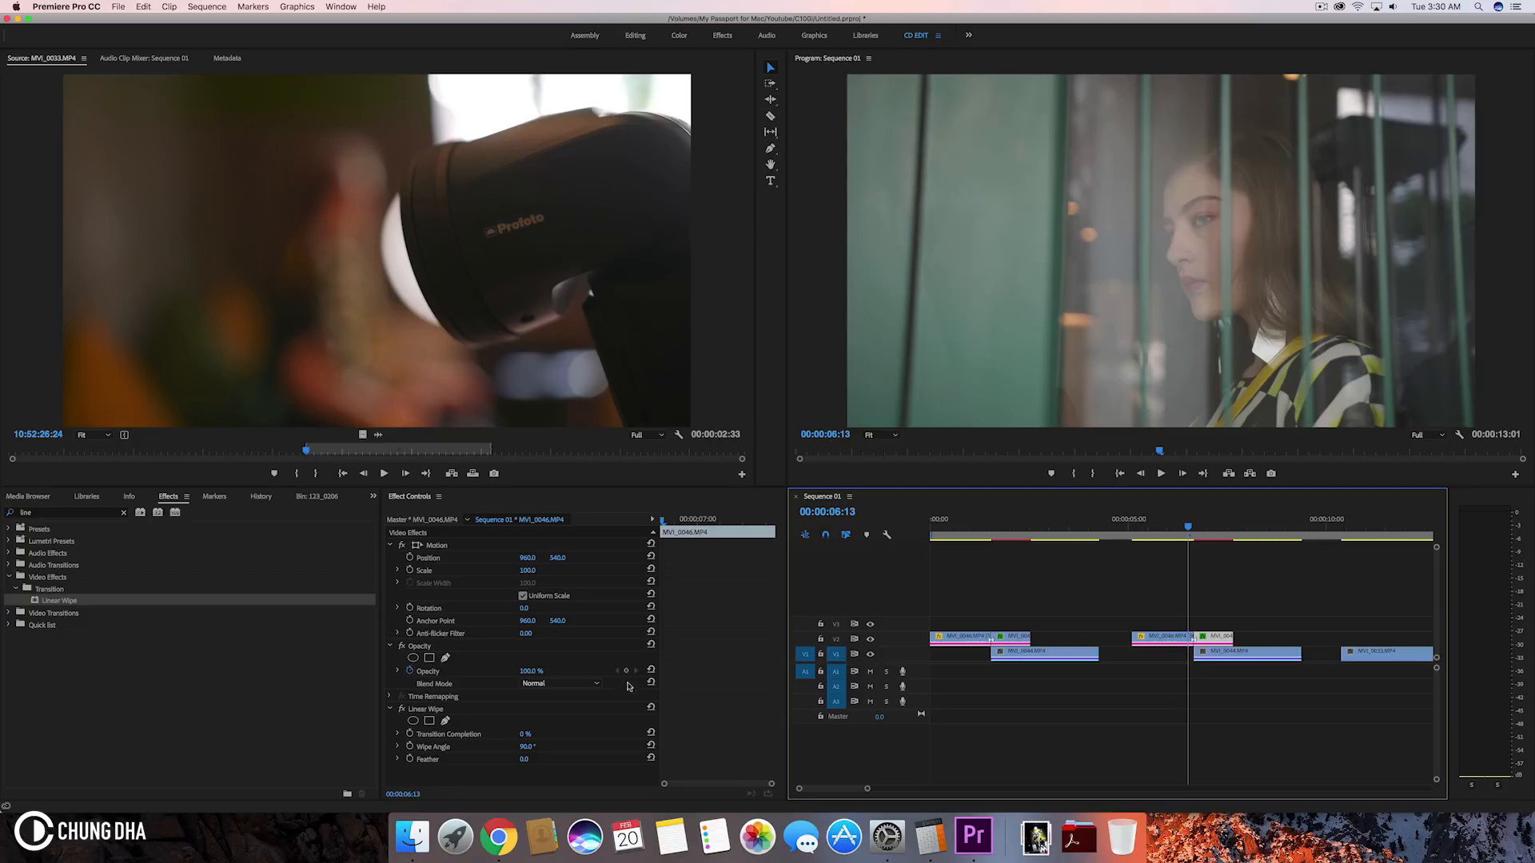
pyautogui.moveTo(590, 681)
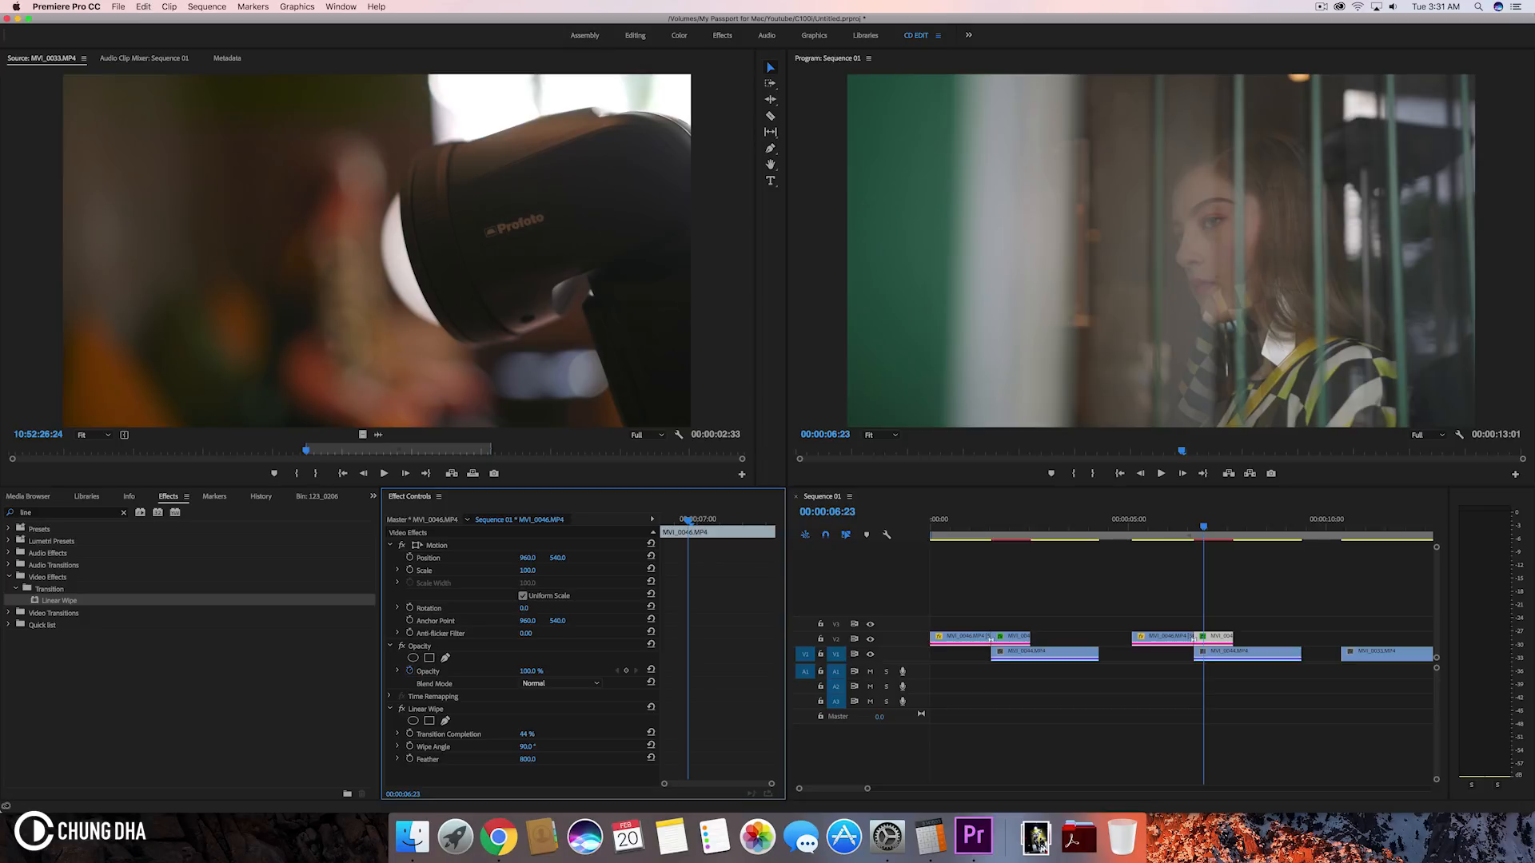
pyautogui.moveTo(635, 753)
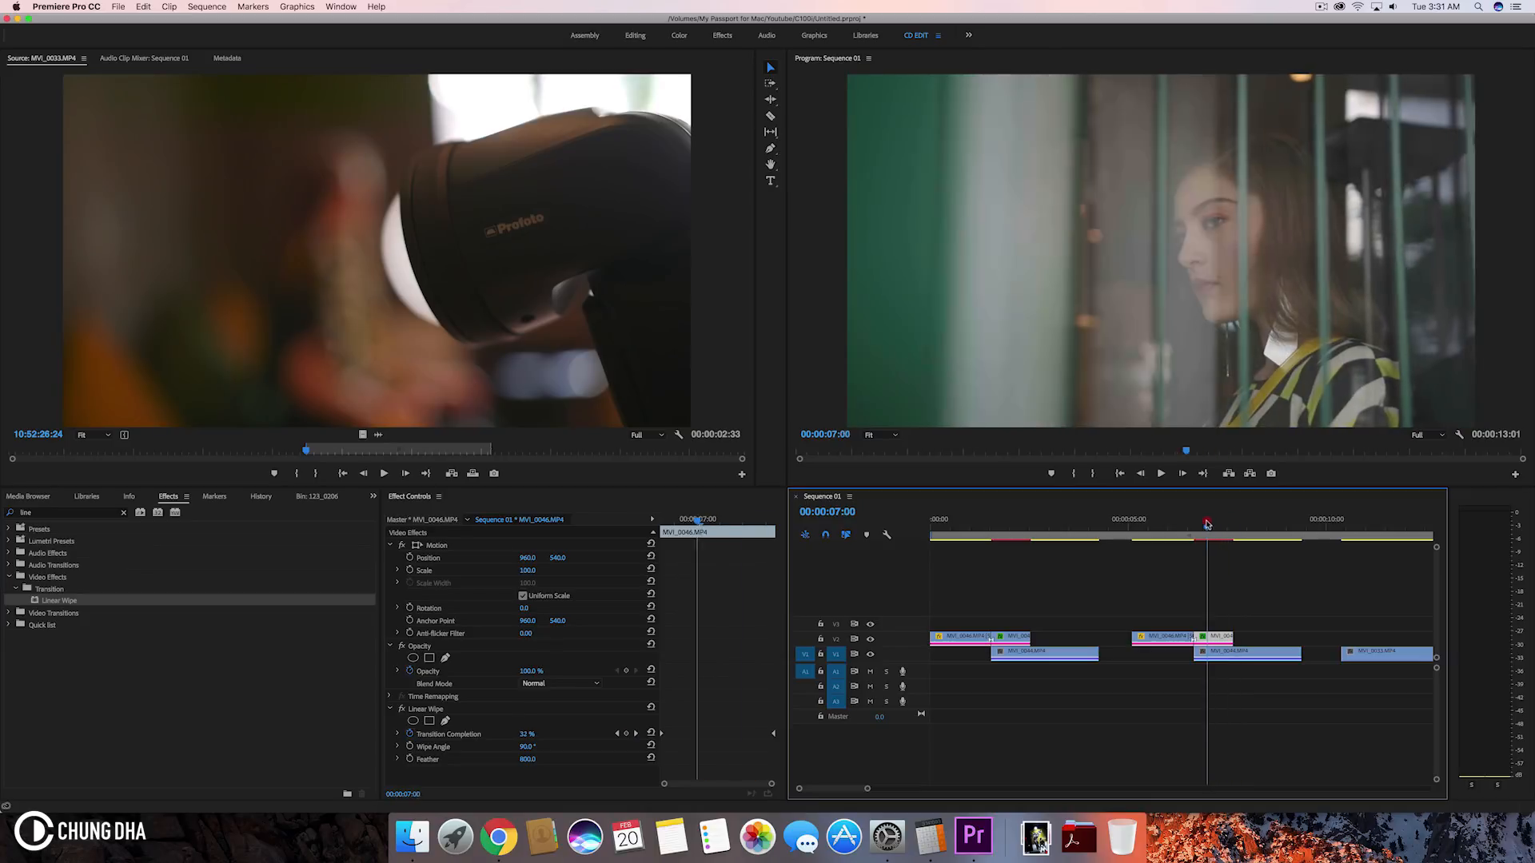
# Set the playhead at 00:00:06:17, scrub Wipe Angle to 227° and check the wipe later in time
pyautogui.moveTo(1206, 524); pyautogui.dragTo(1194, 525)
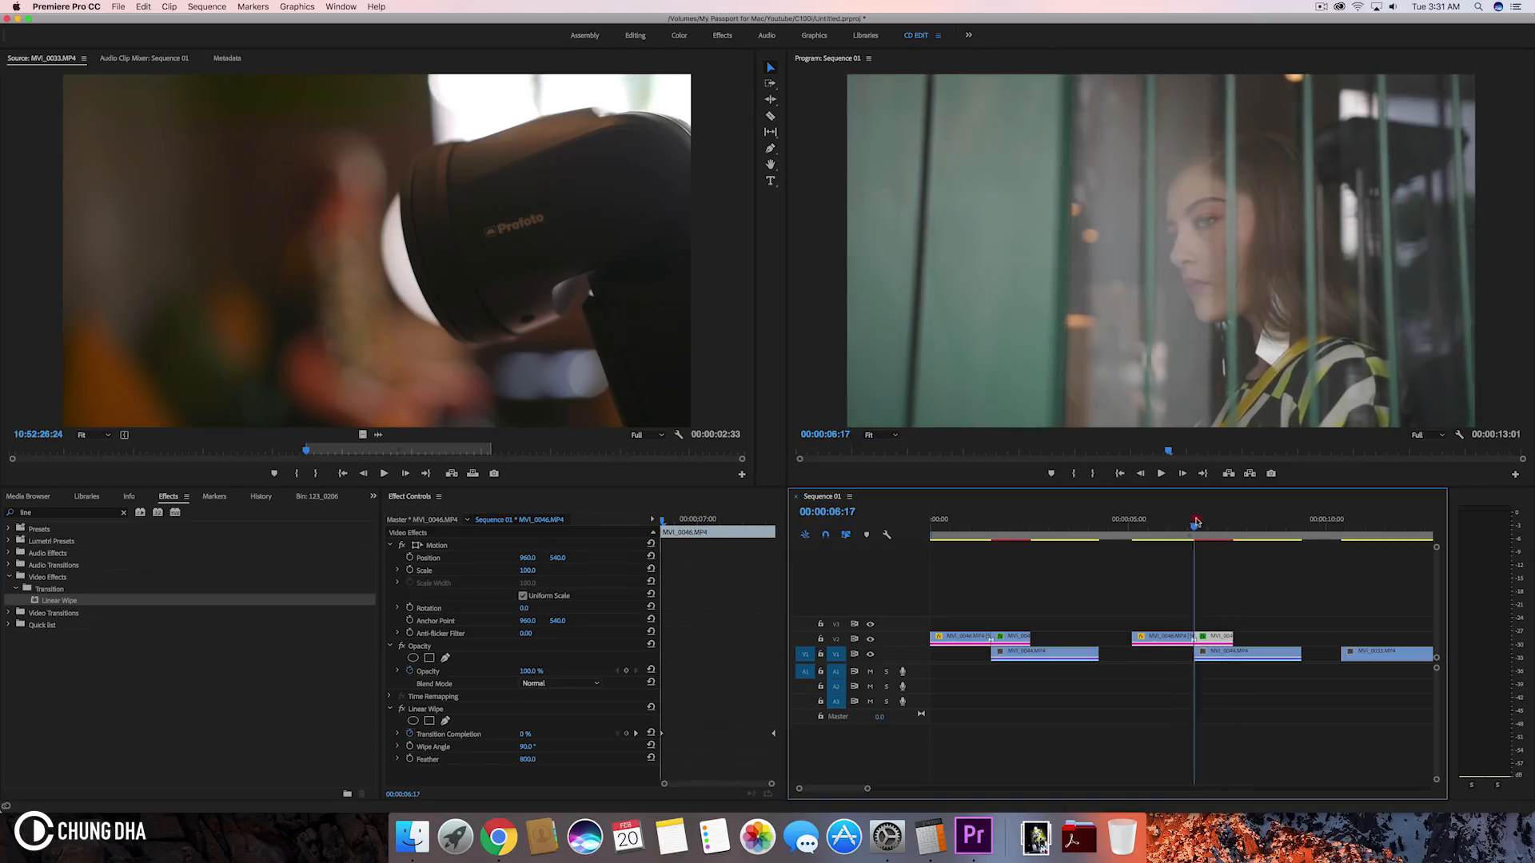
pyautogui.moveTo(1194, 519); pyautogui.dragTo(1223, 520)
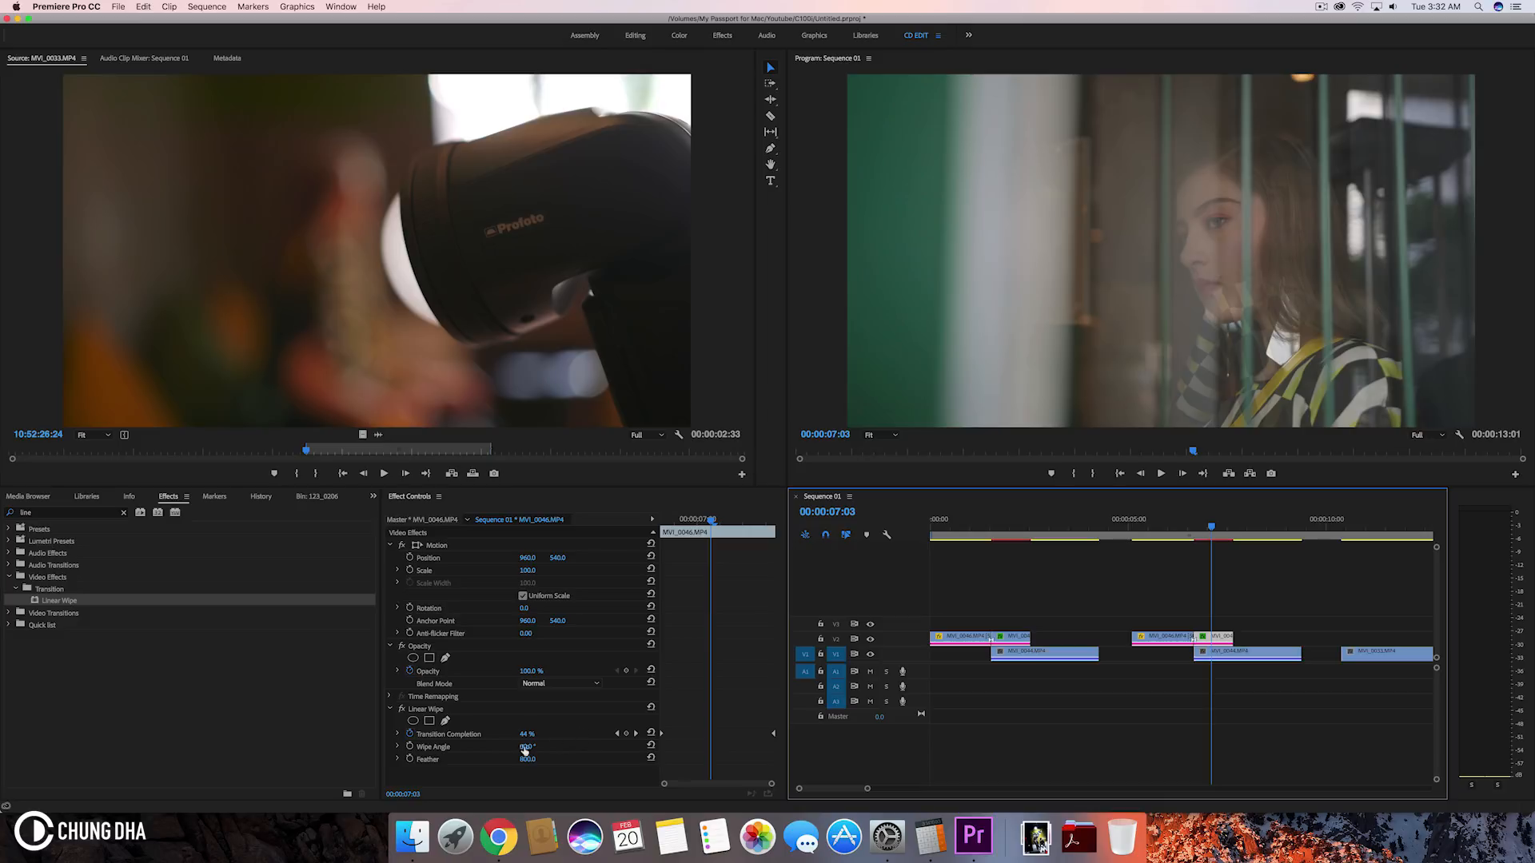
pyautogui.moveTo(526, 747); pyautogui.dragTo(526, 746)
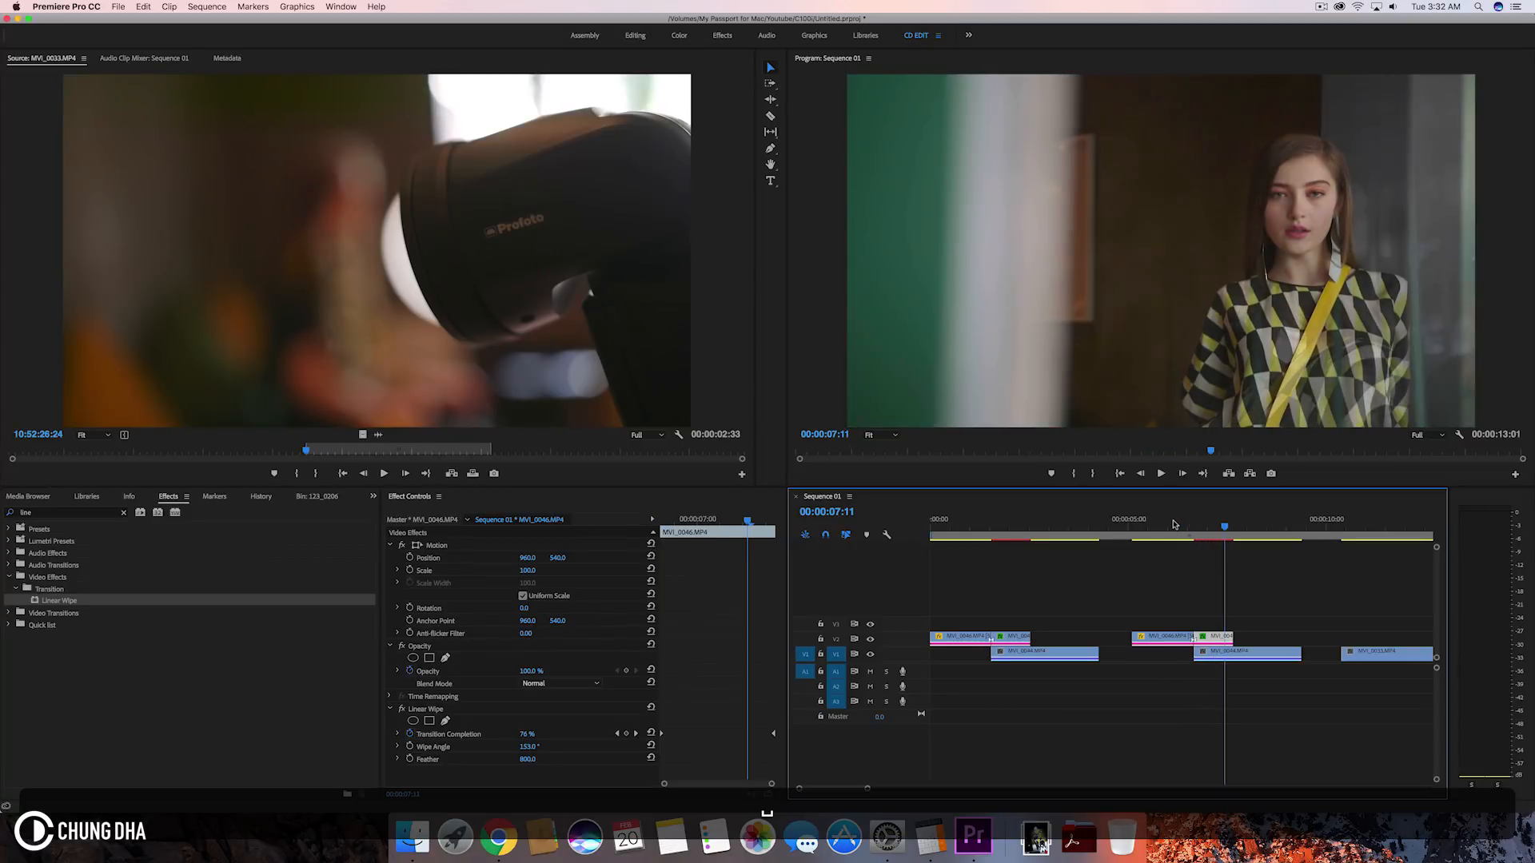
pyautogui.click(1161, 473)
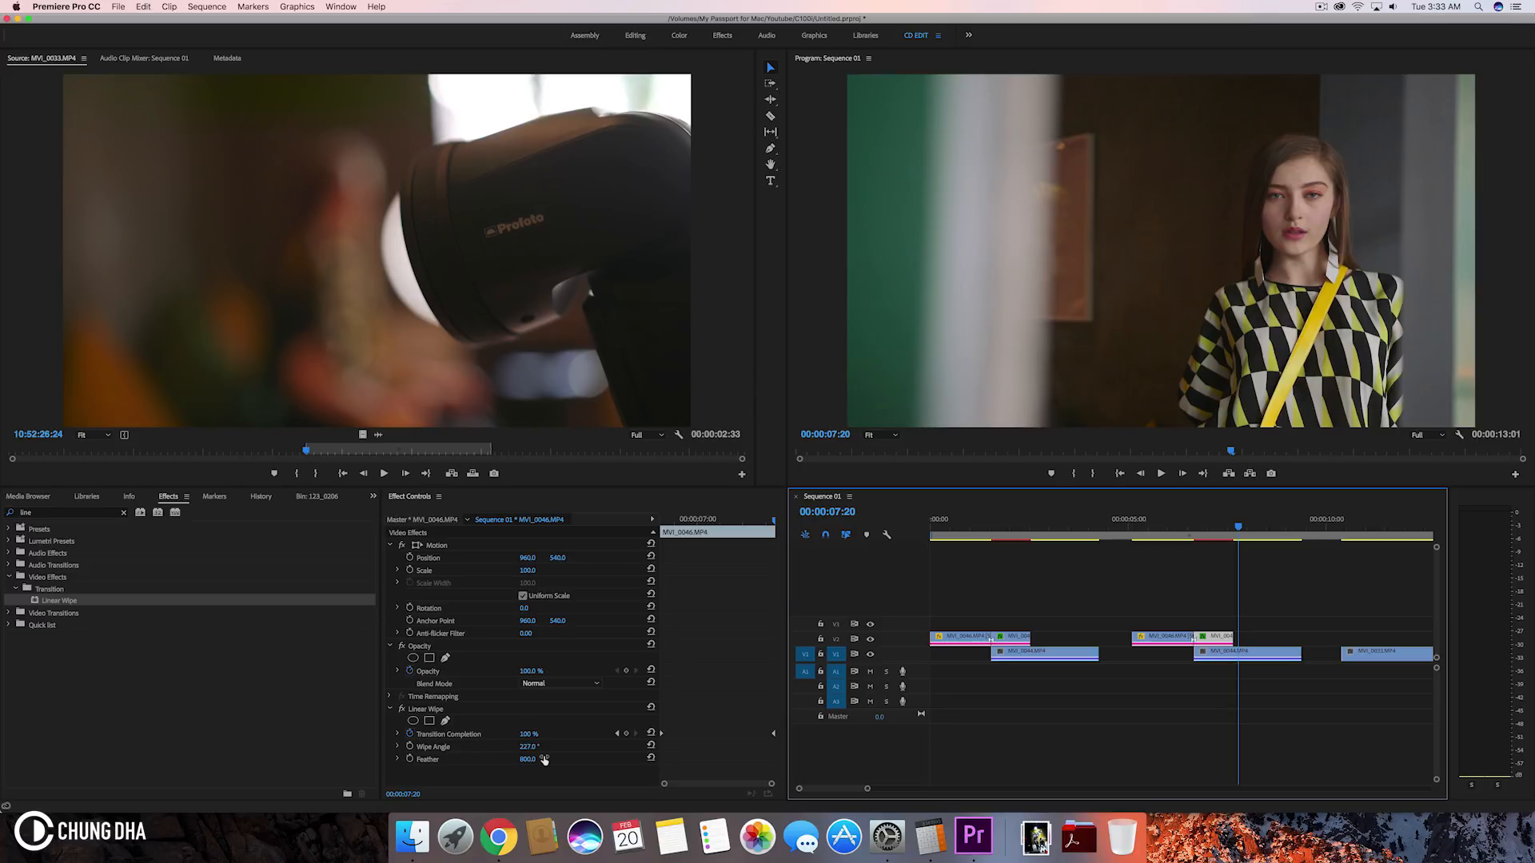
pyautogui.moveTo(563, 743)
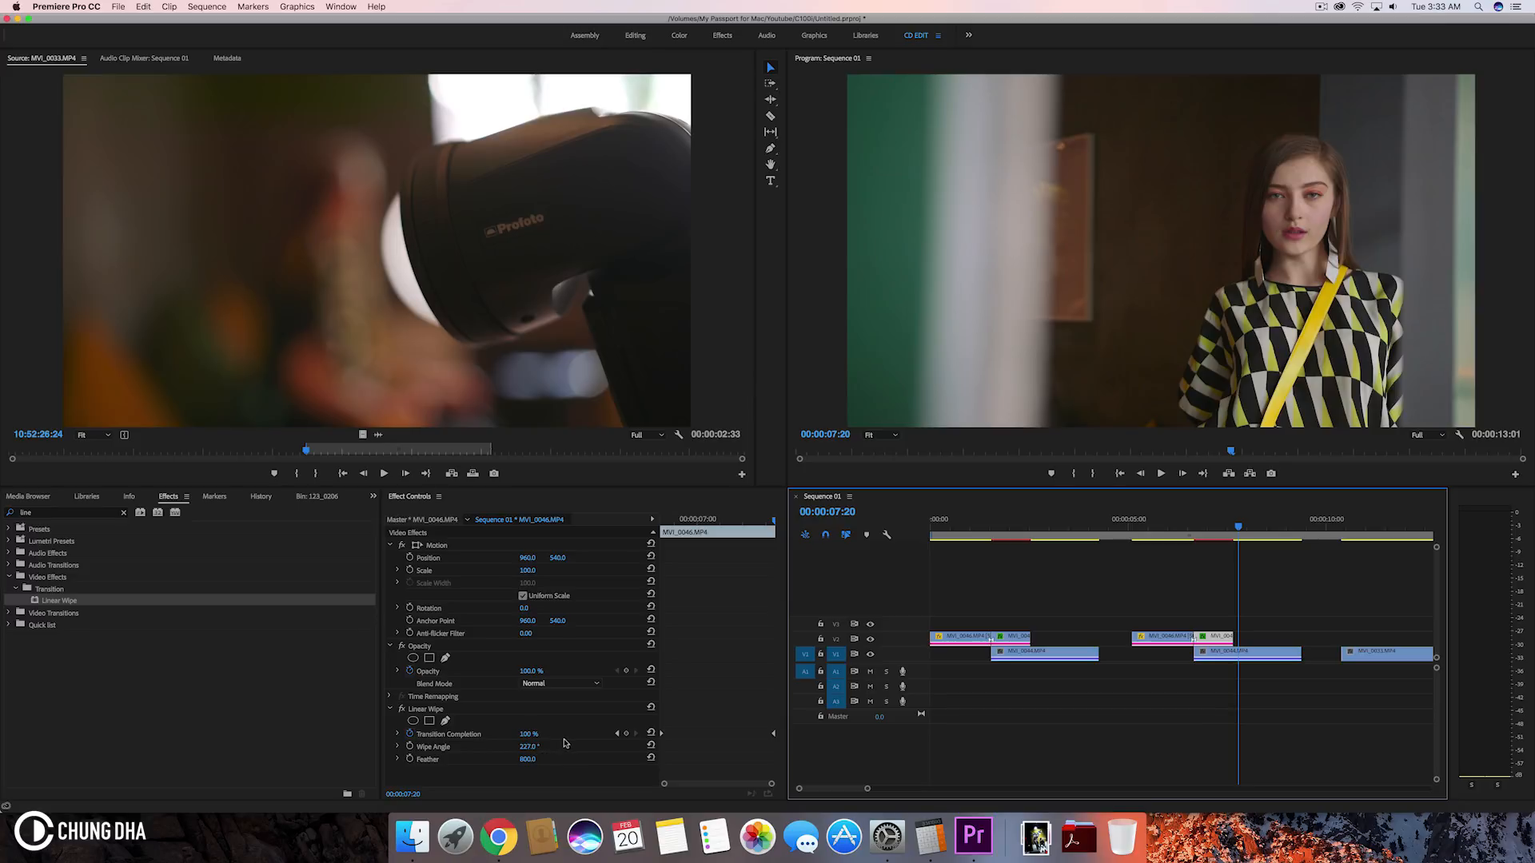